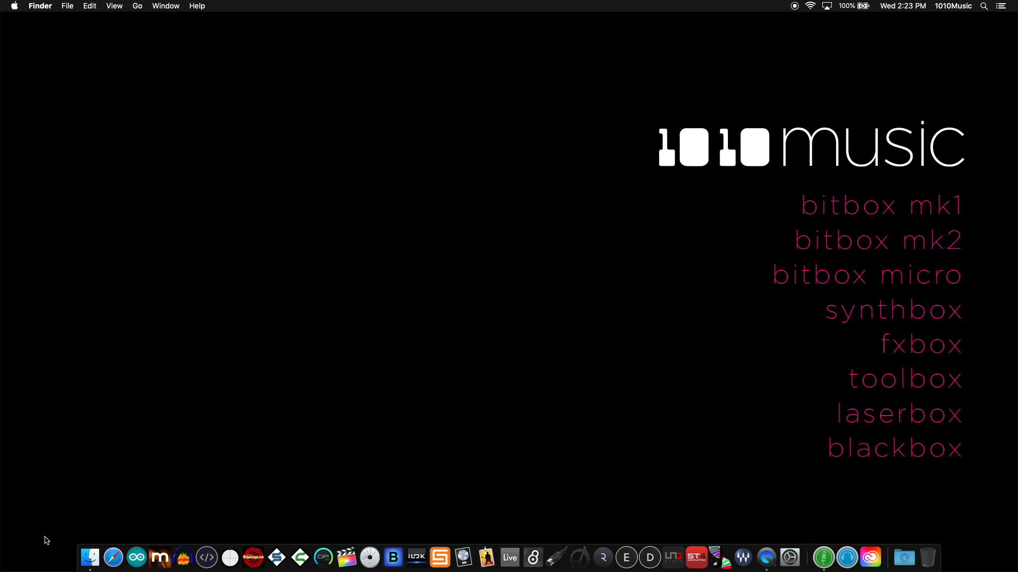
{"action": "mouse_move", "coordinate": [111, 559]}
{"action": "type", "text": "1"}
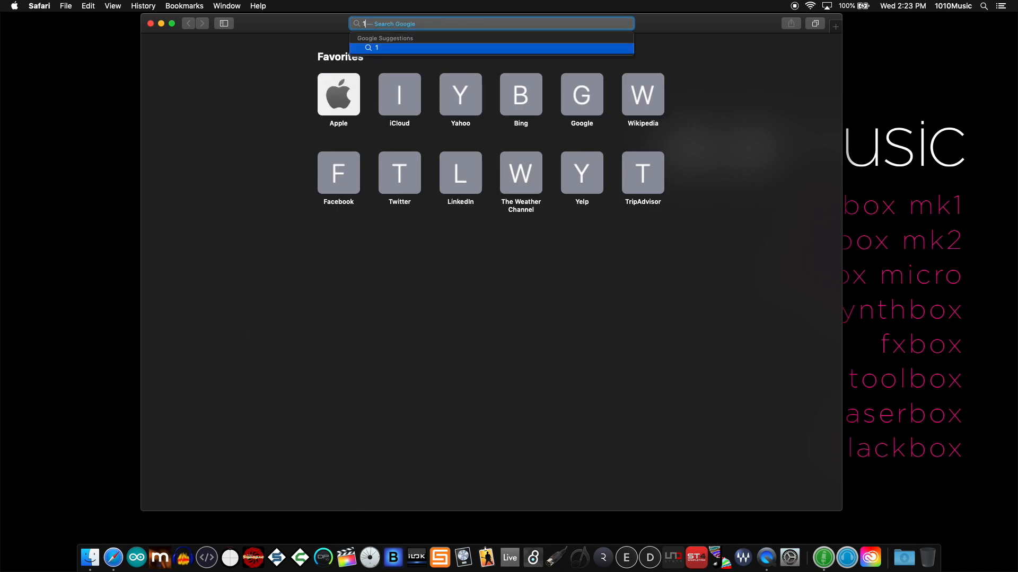
Enter 1010music in Safari's address bar to load the 1010music home page
{"action": "type", "text": "010music.com"}
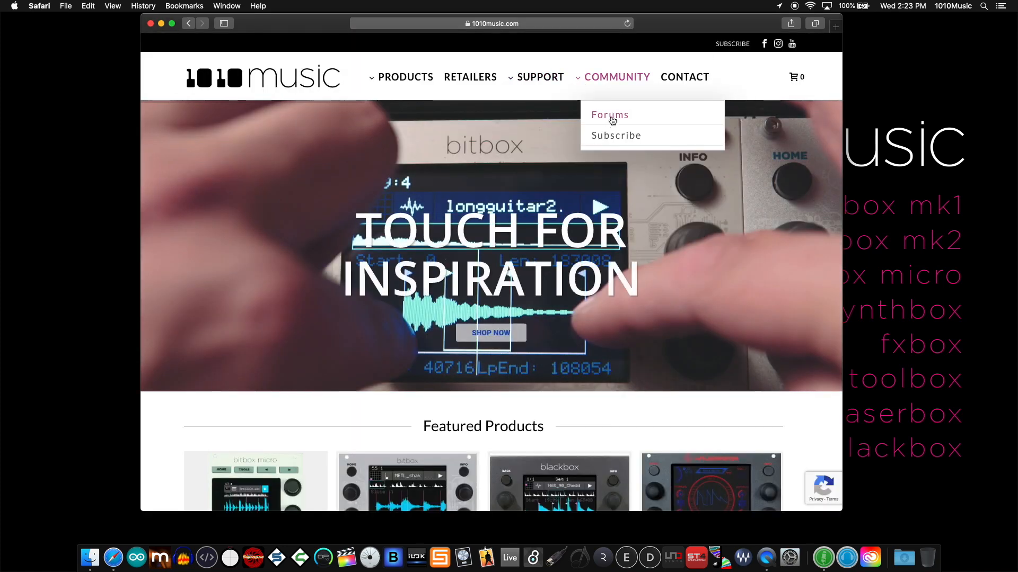
Open the Forums and log in with the autofilled saved account credentials
{"action": "left_click", "coordinate": [609, 115]}
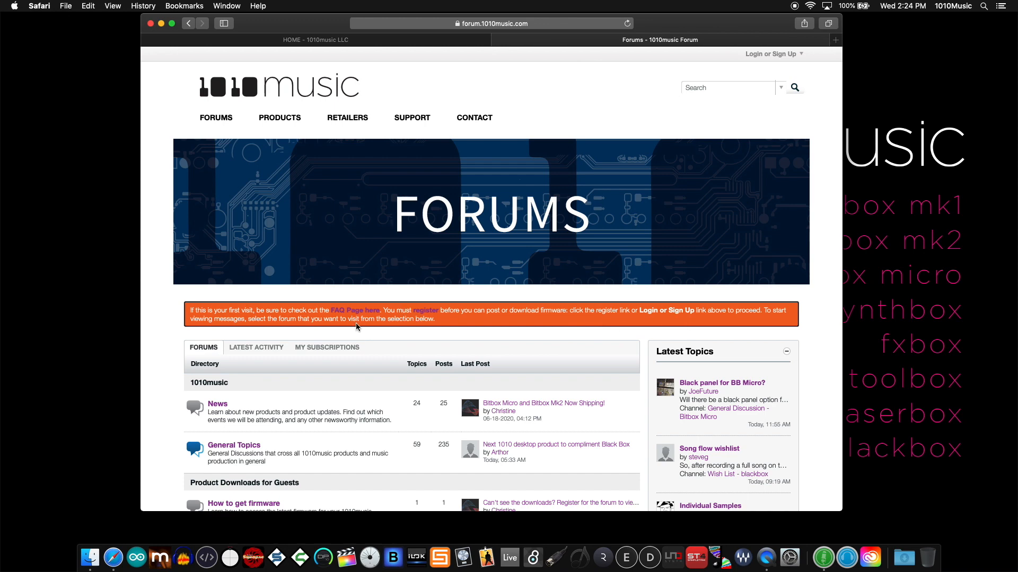
{"action": "mouse_move", "coordinate": [474, 330]}
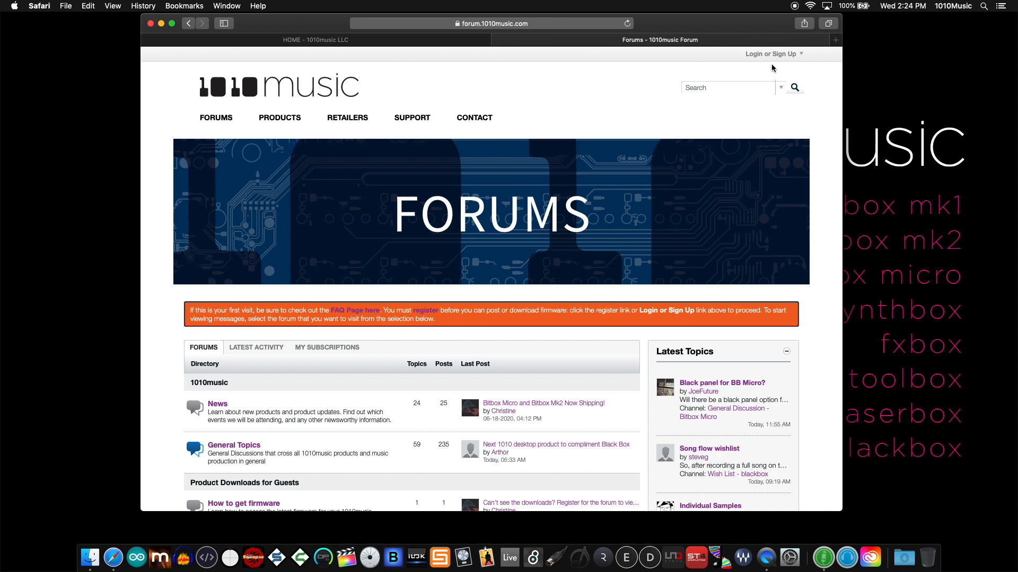
{"action": "mouse_move", "coordinate": [798, 57]}
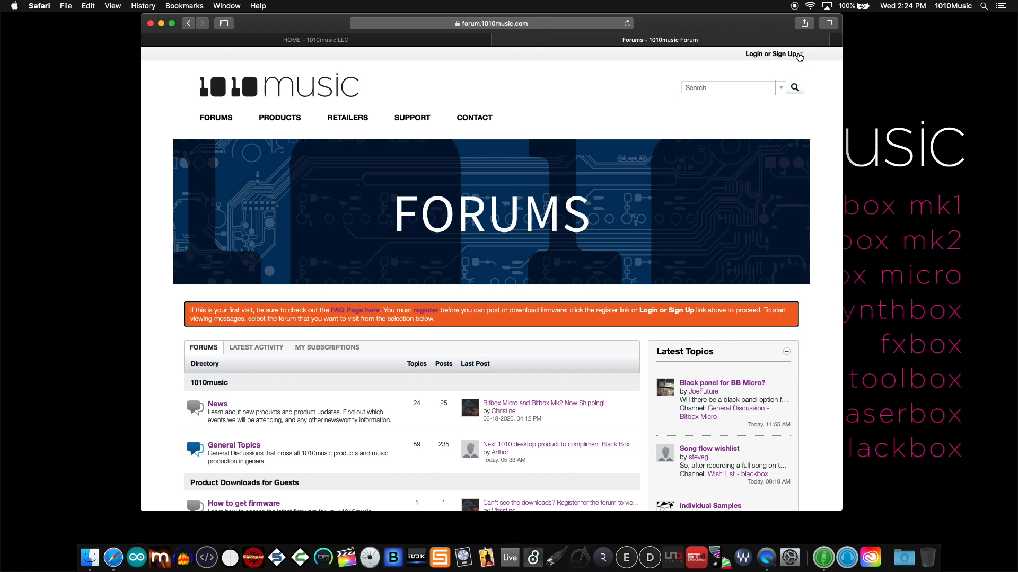
{"action": "left_click", "coordinate": [771, 54]}
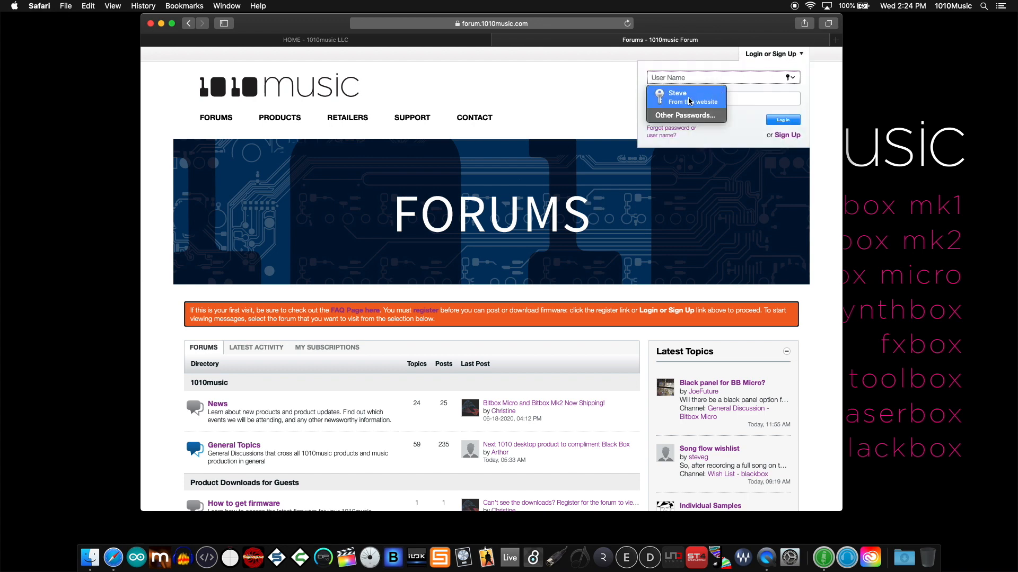
{"action": "left_click", "coordinate": [676, 93]}
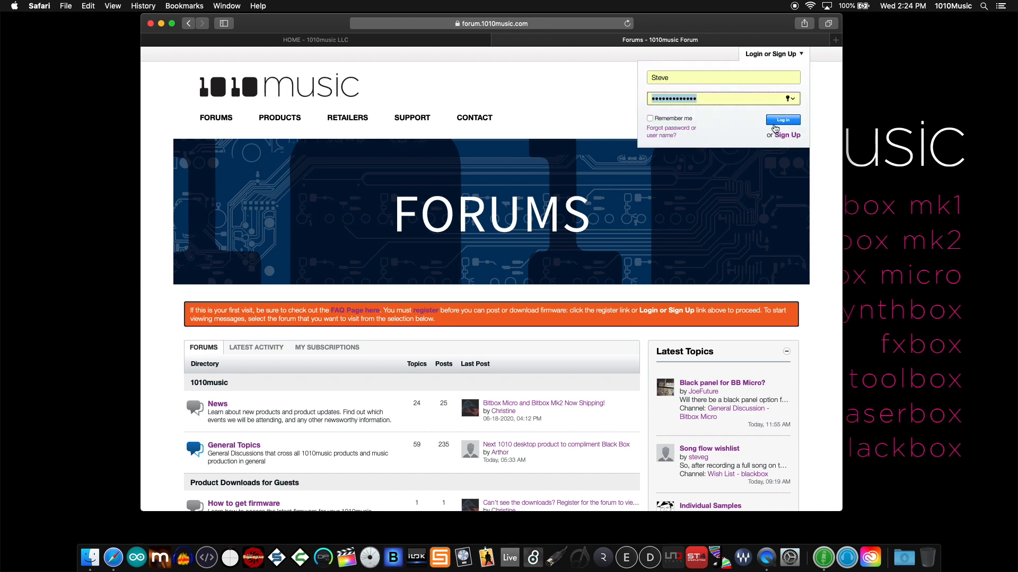
{"action": "left_click", "coordinate": [782, 120]}
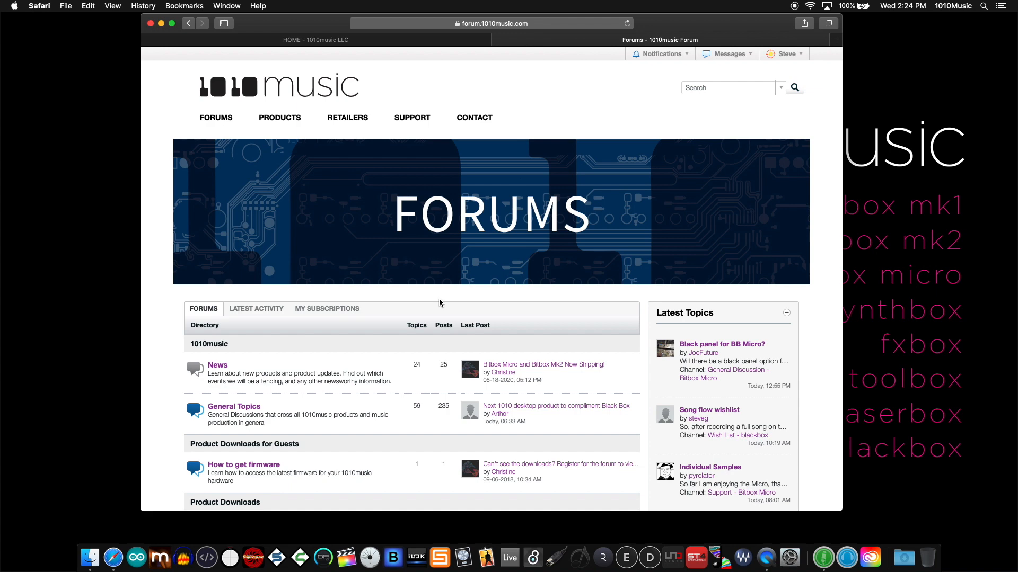
Scroll the forum index down to the Product Downloads firmware sub-forums
{"action": "scroll", "scroll_direction": "down", "scroll_amount": 3}
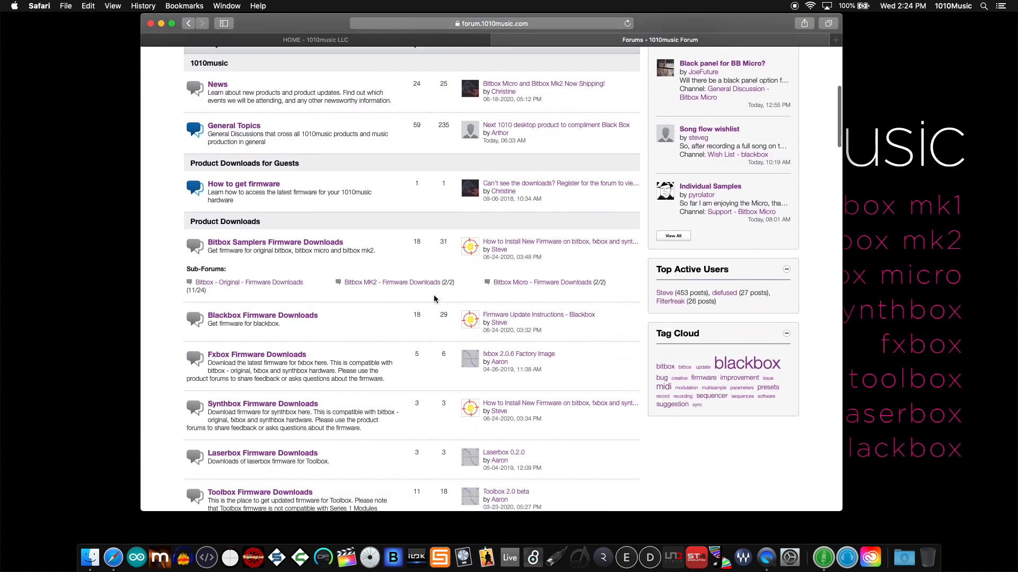
{"action": "scroll", "scroll_direction": "down", "scroll_amount": 3}
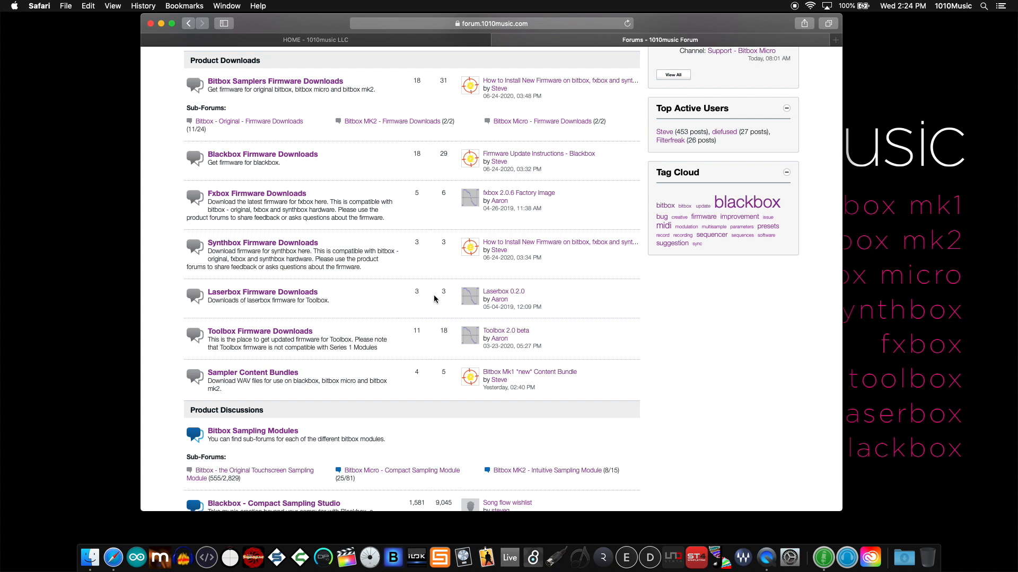
{"action": "mouse_move", "coordinate": [331, 114]}
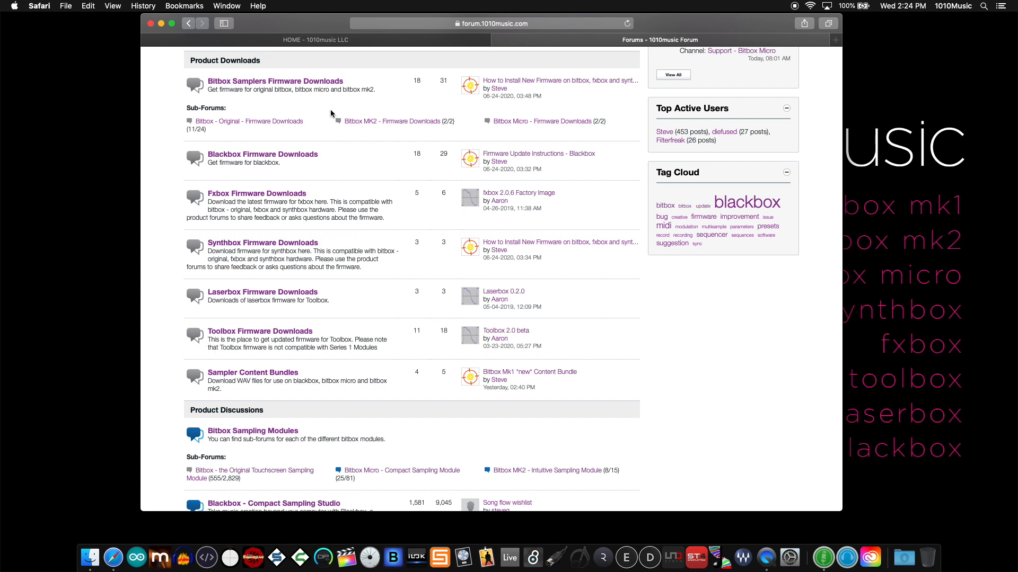
{"action": "mouse_move", "coordinate": [272, 128]}
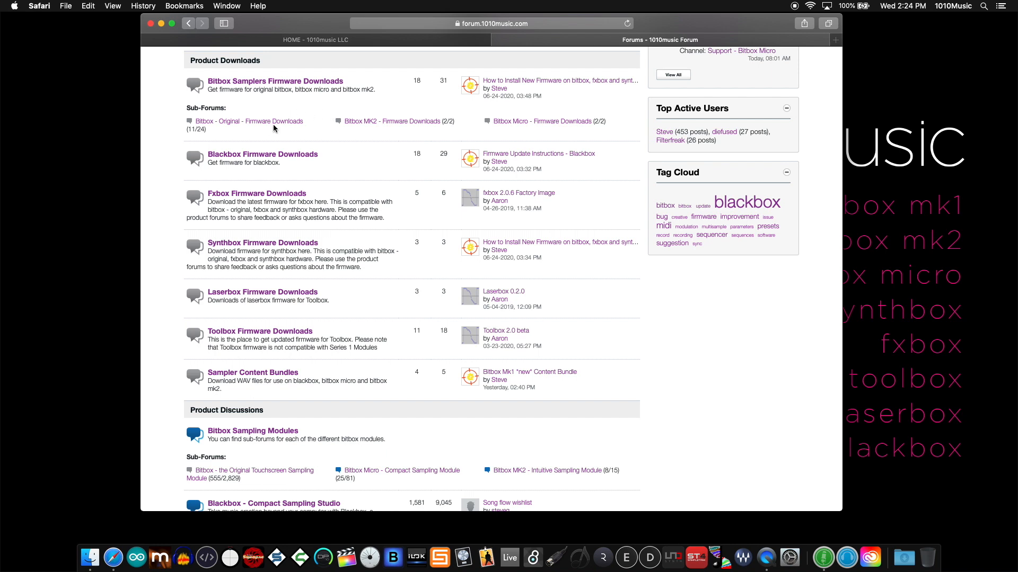
{"action": "mouse_move", "coordinate": [248, 129]}
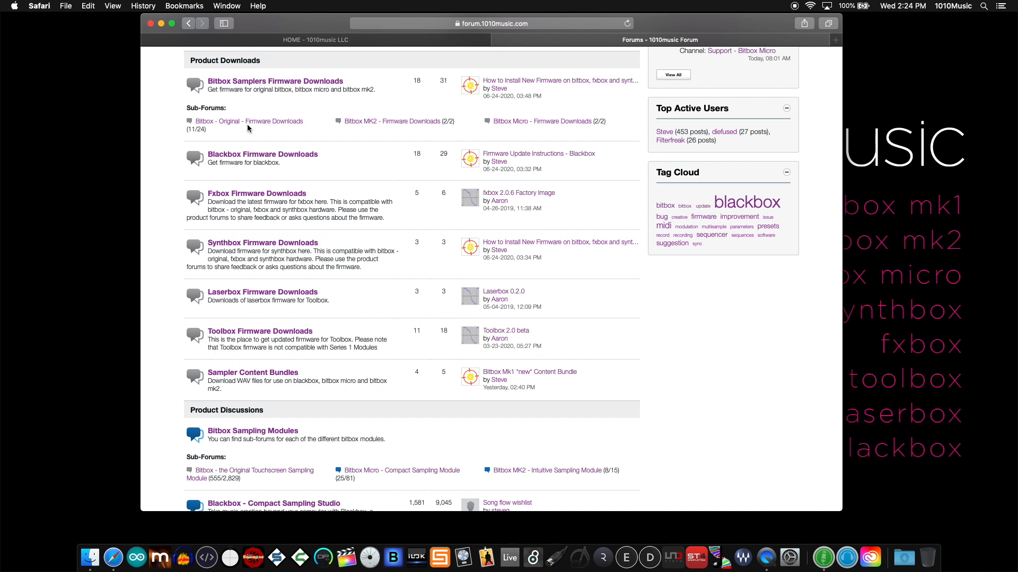
{"action": "mouse_move", "coordinate": [370, 131]}
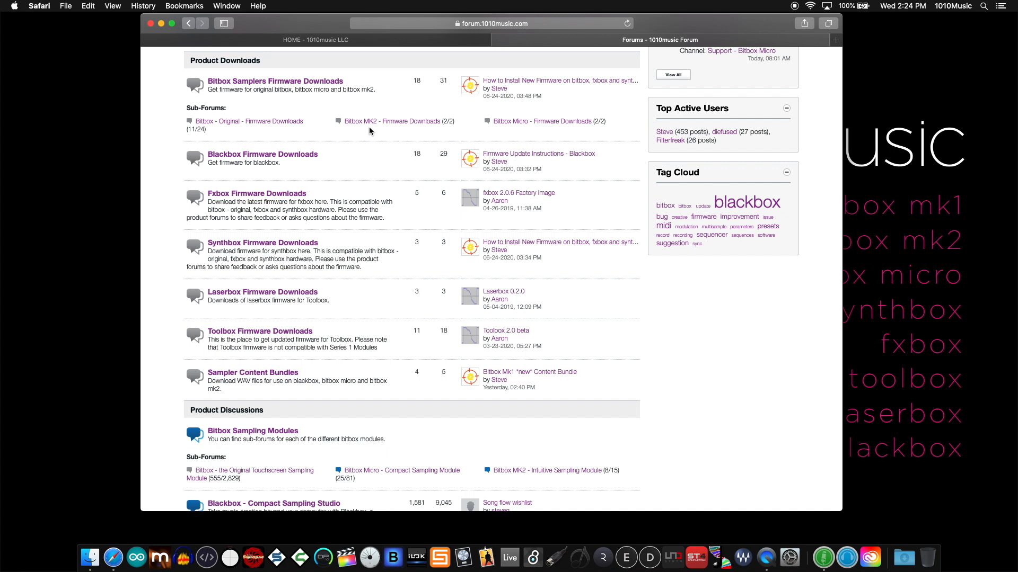
{"action": "mouse_move", "coordinate": [529, 132]}
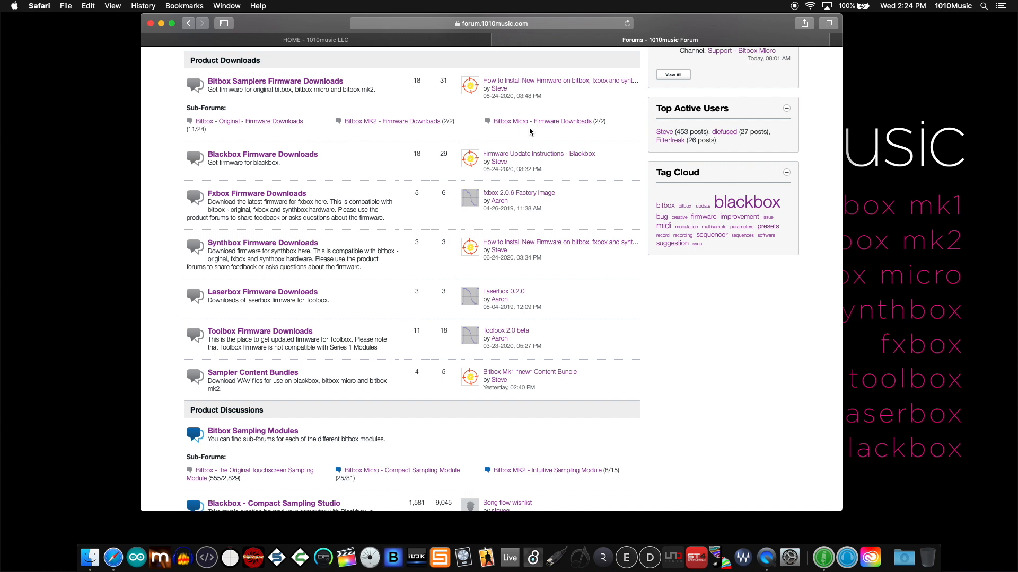
{"action": "mouse_move", "coordinate": [341, 162]}
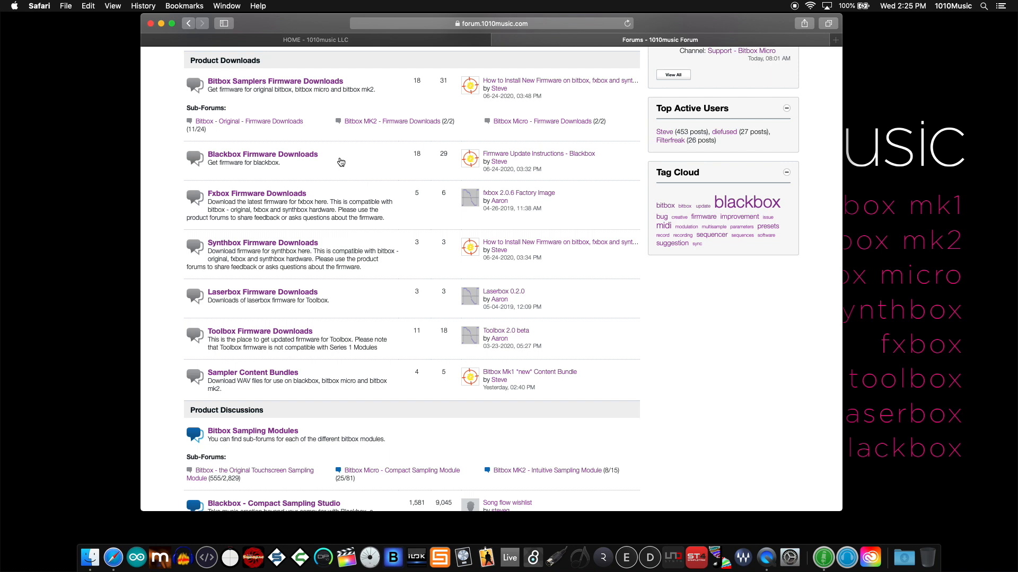
{"action": "mouse_move", "coordinate": [280, 173]}
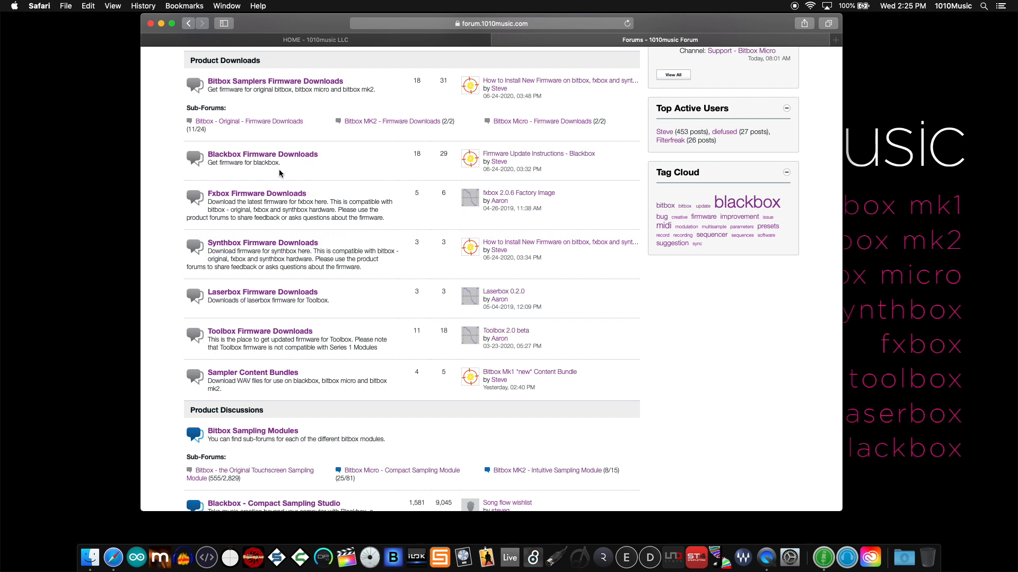
{"action": "mouse_move", "coordinate": [339, 248]}
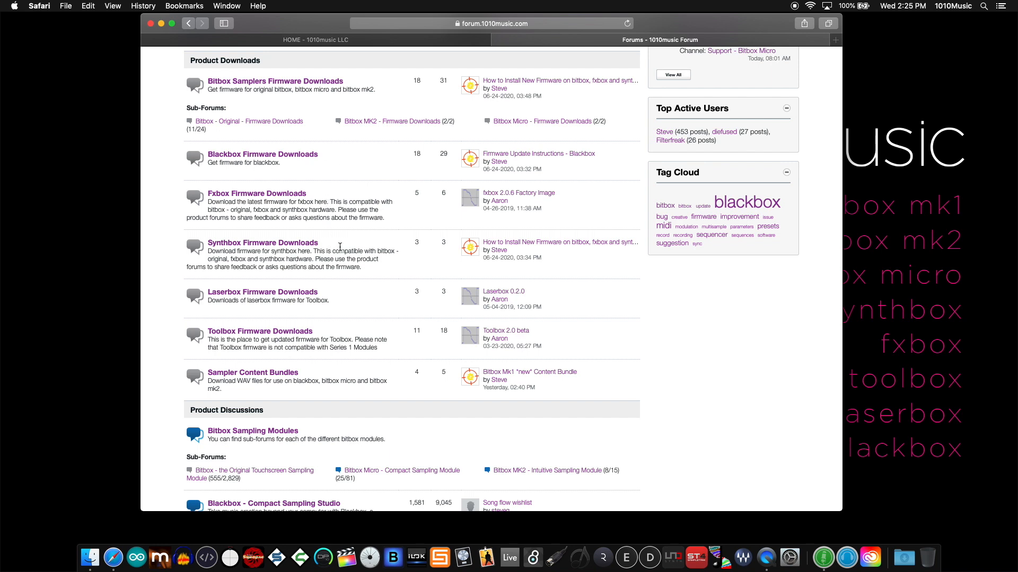
{"action": "mouse_move", "coordinate": [344, 293]}
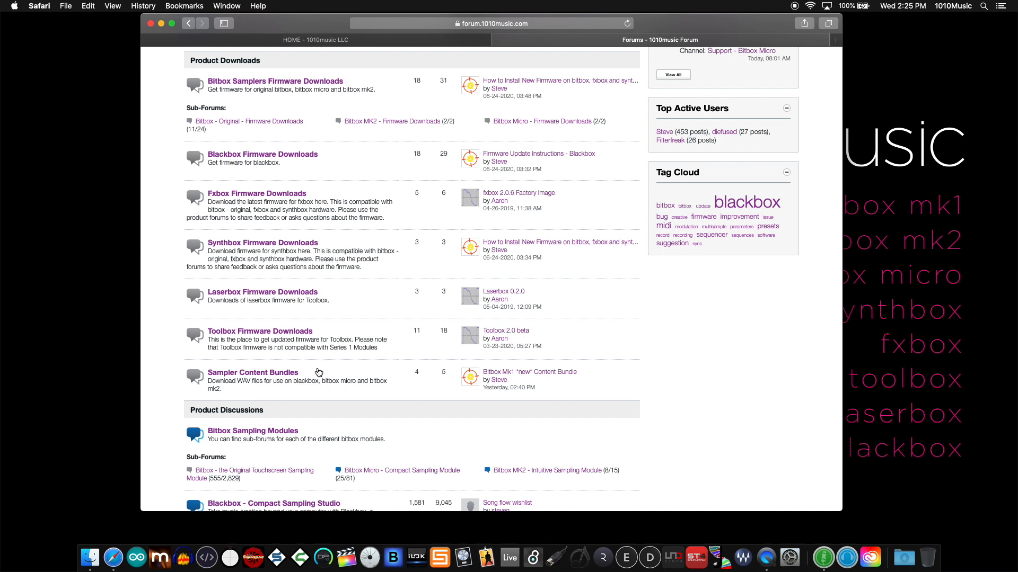
{"action": "left_click", "coordinate": [252, 372]}
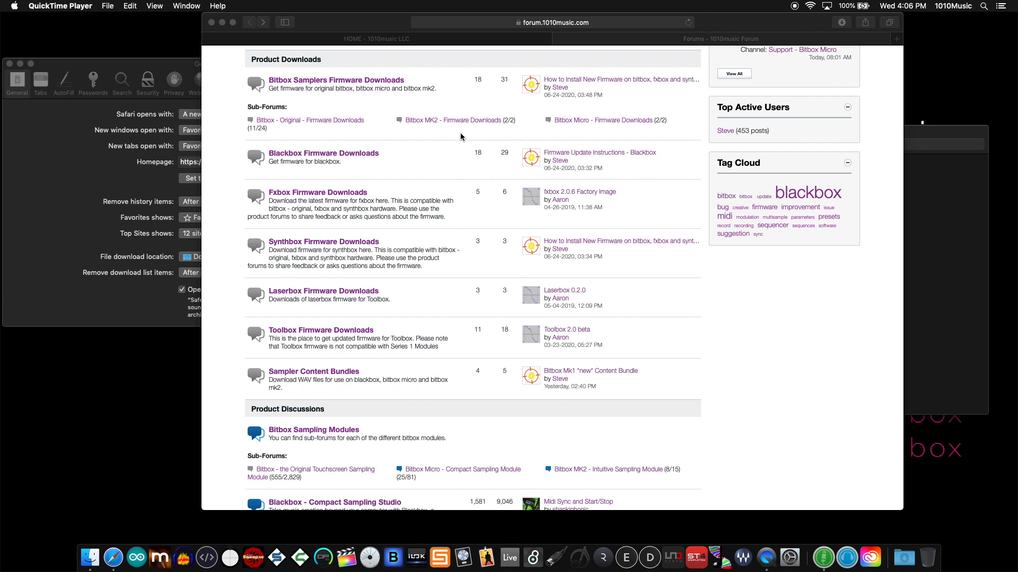
{"action": "mouse_move", "coordinate": [436, 127]}
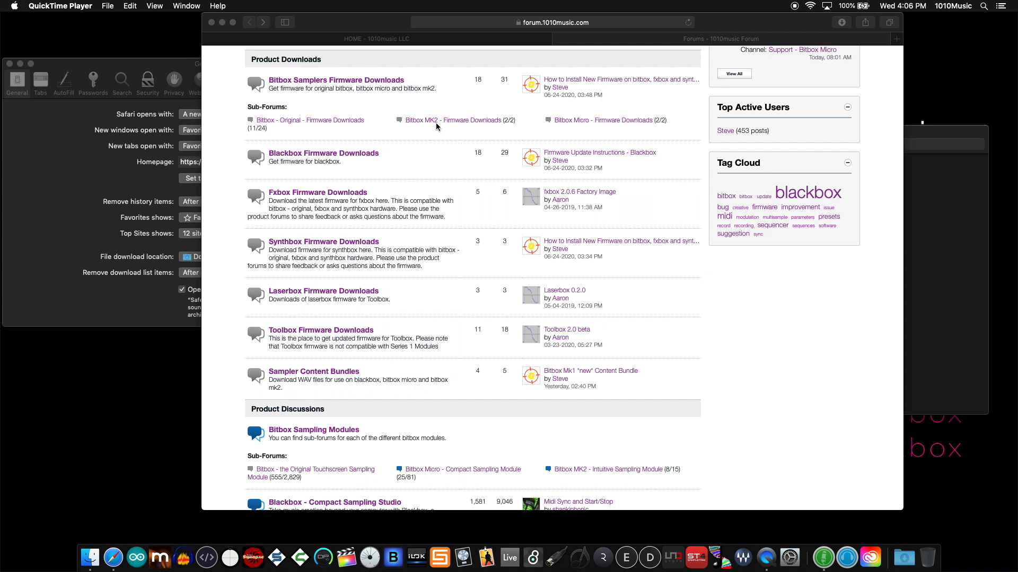
{"action": "mouse_move", "coordinate": [436, 134]}
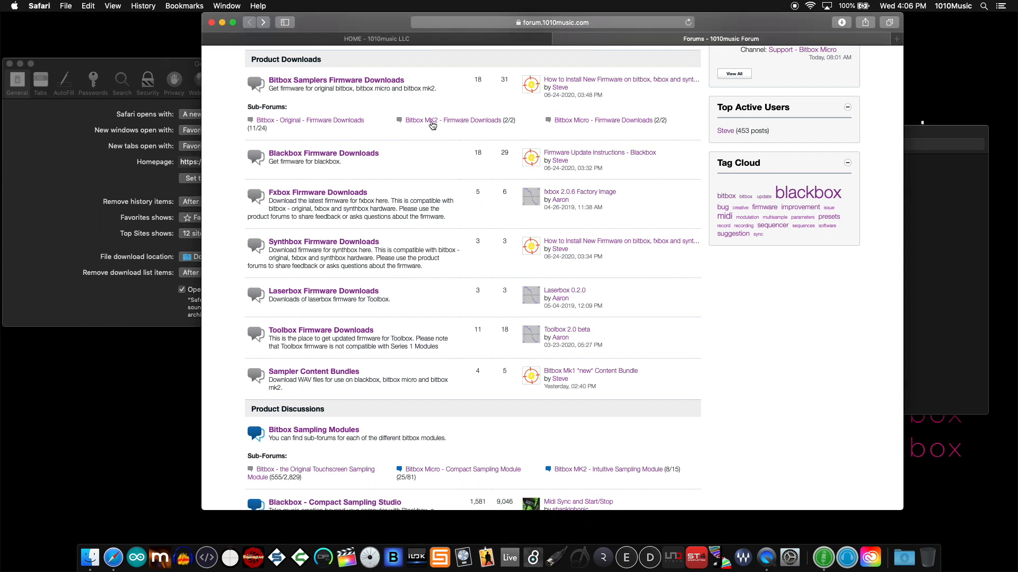
Open the Bitbox MK2 Version 1.0.8 topic and download bitboxmk2108.zip
{"action": "left_click", "coordinate": [446, 120]}
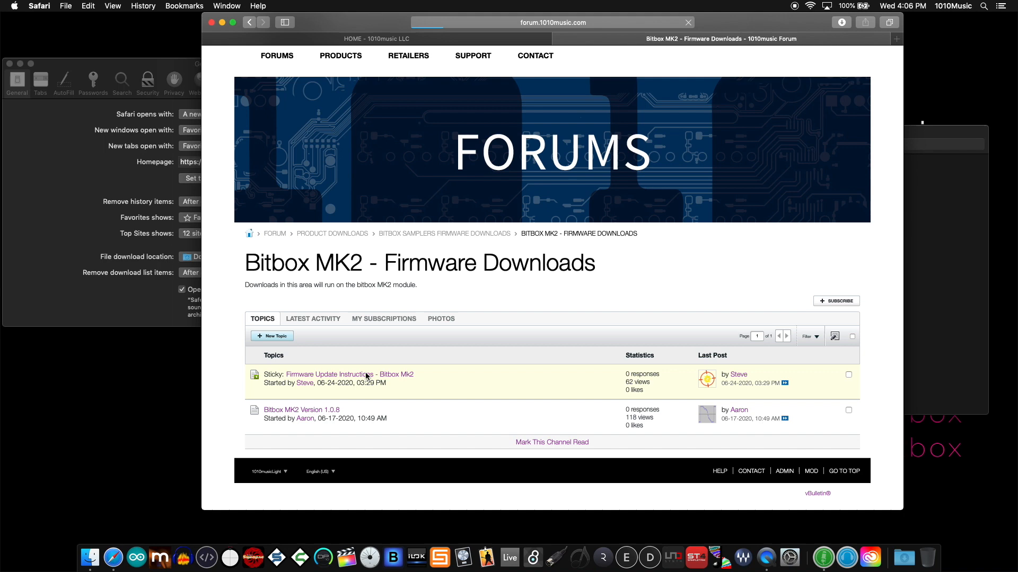
{"action": "left_click", "coordinate": [330, 374]}
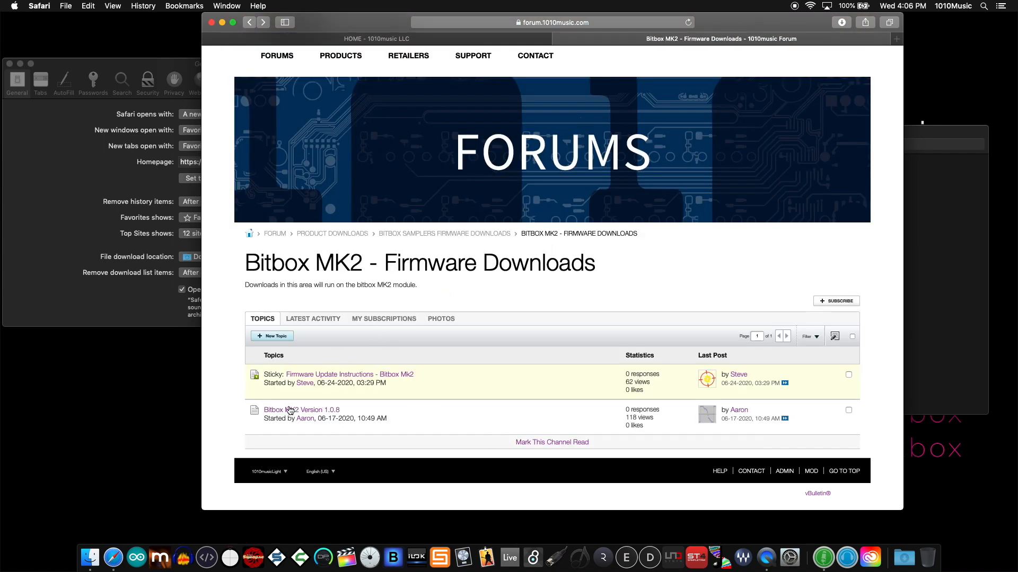
{"action": "left_click", "coordinate": [301, 410]}
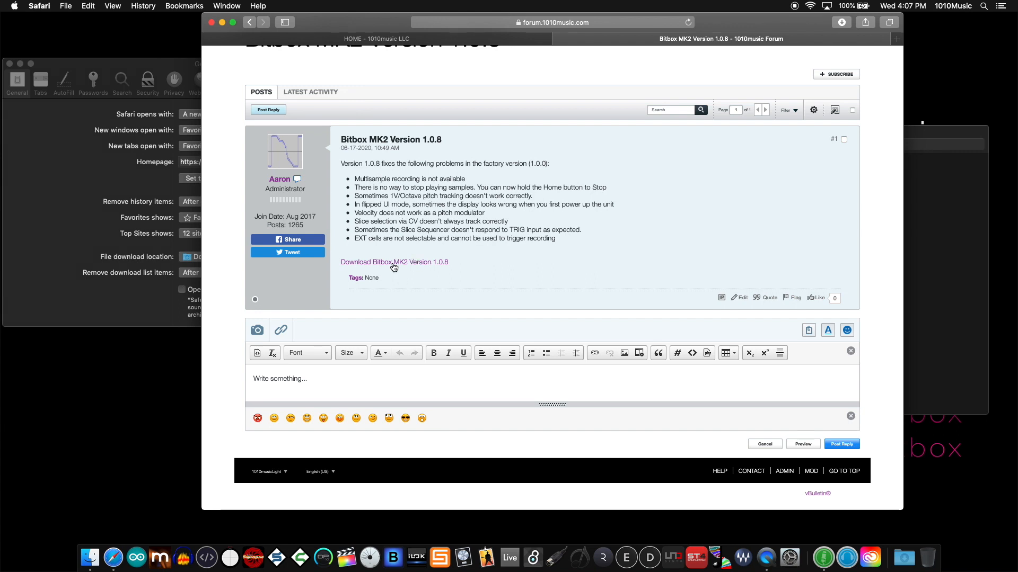
{"action": "left_click", "coordinate": [896, 39]}
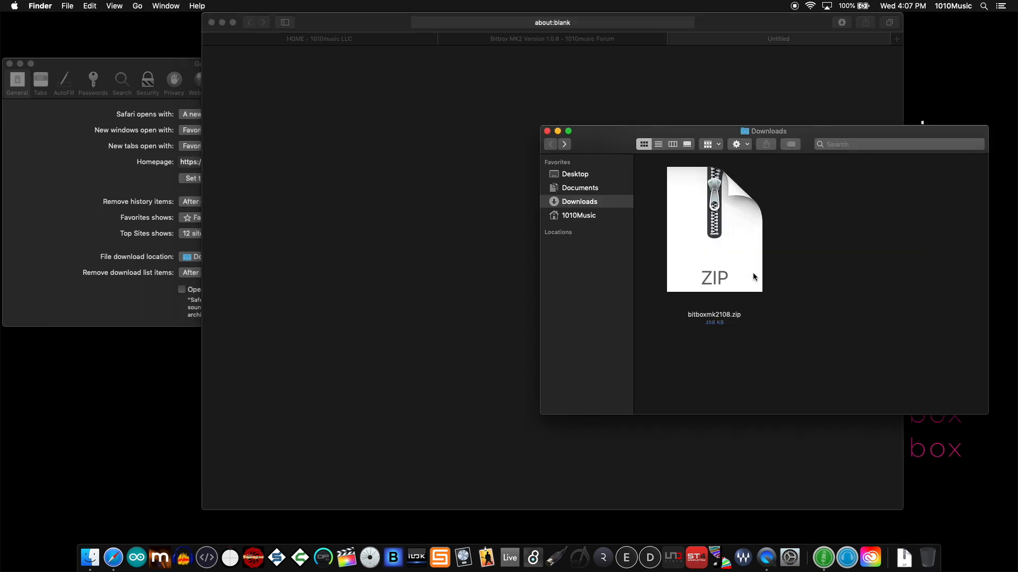
{"action": "mouse_move", "coordinate": [725, 286]}
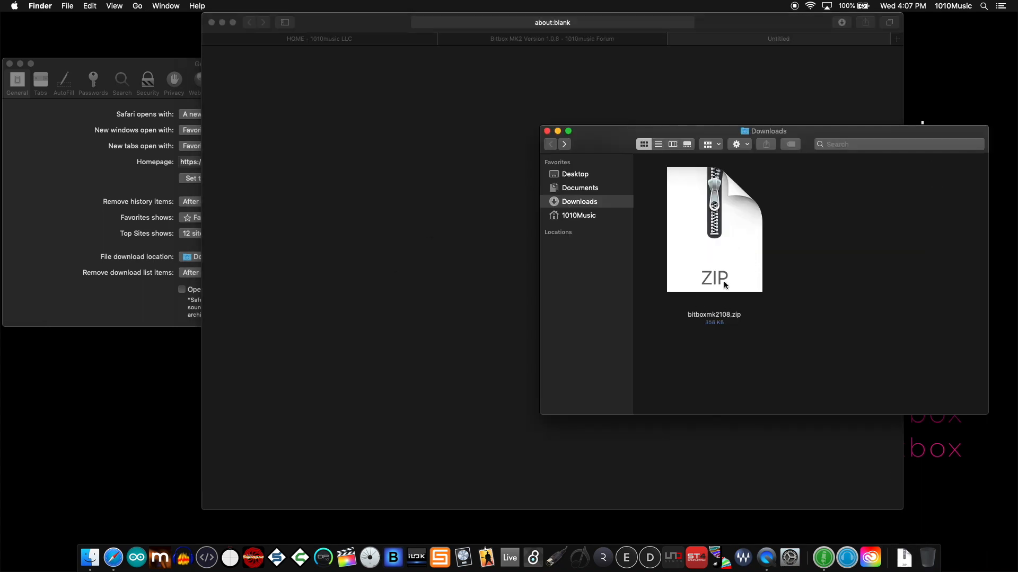
{"action": "mouse_move", "coordinate": [739, 321]}
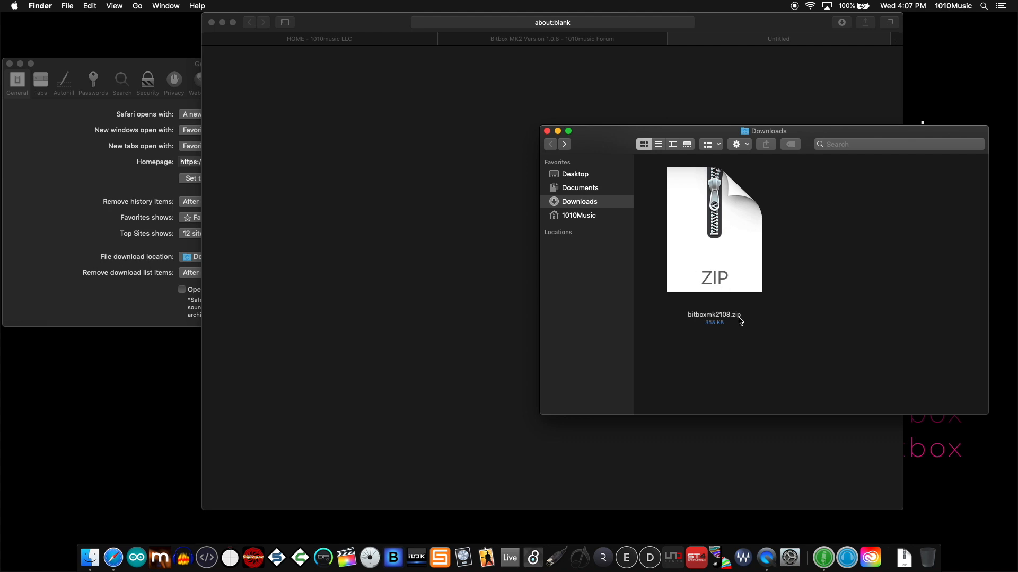
{"action": "mouse_move", "coordinate": [732, 277]}
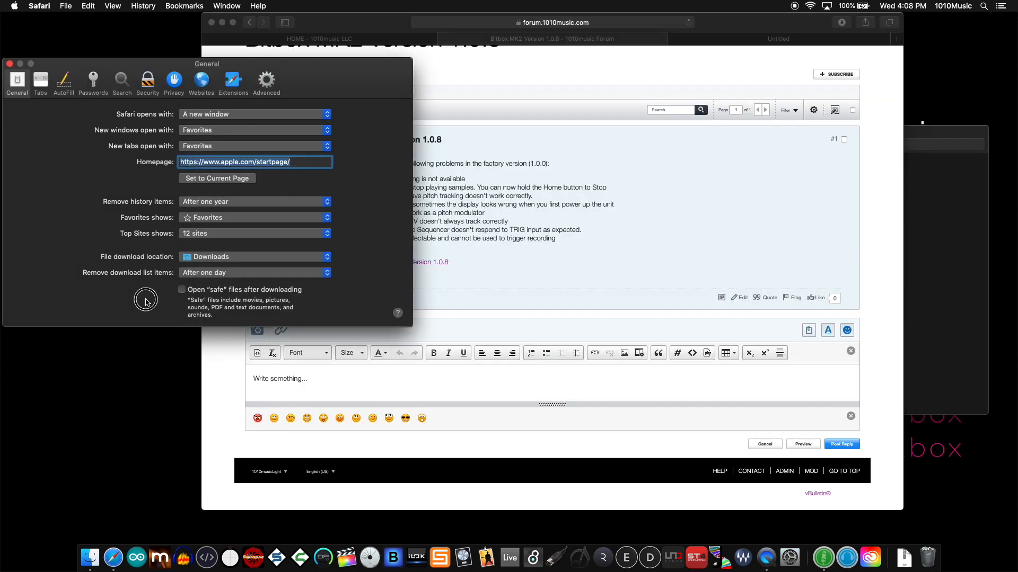
{"action": "mouse_move", "coordinate": [214, 287]}
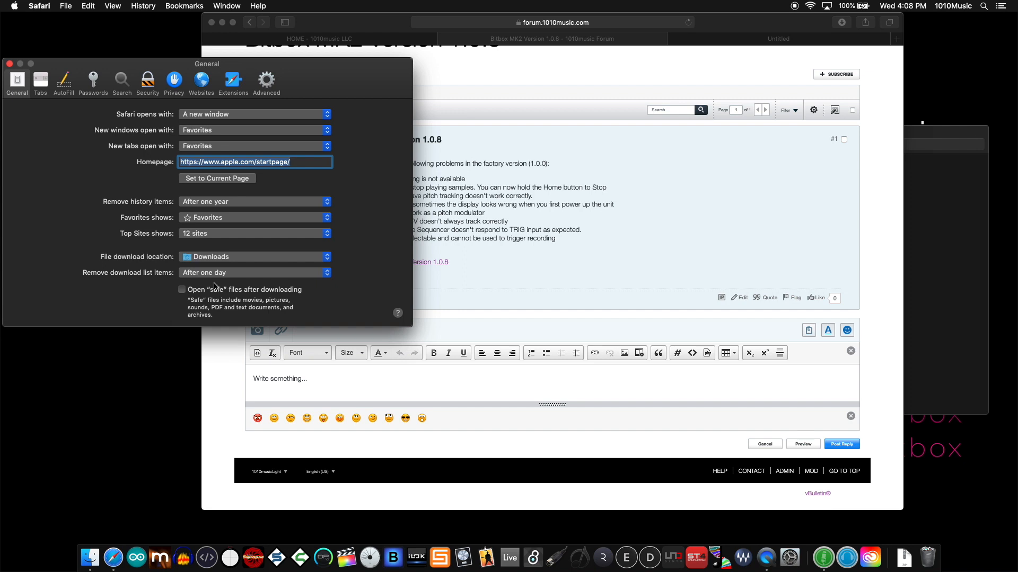
{"action": "mouse_move", "coordinate": [235, 305]}
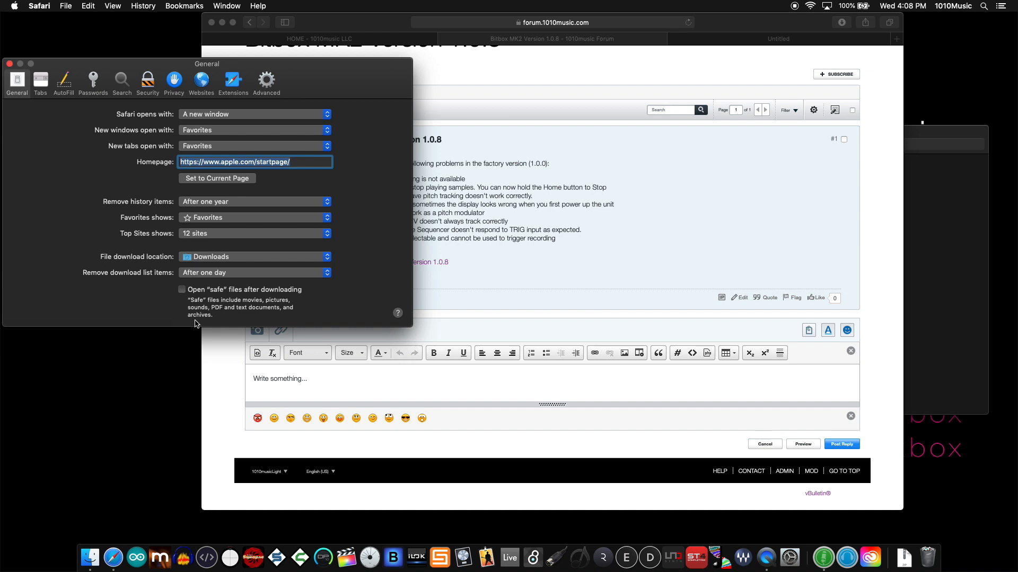
Enable 'Open "safe" files after downloading' in Safari's General preferences
{"action": "left_click", "coordinate": [183, 289]}
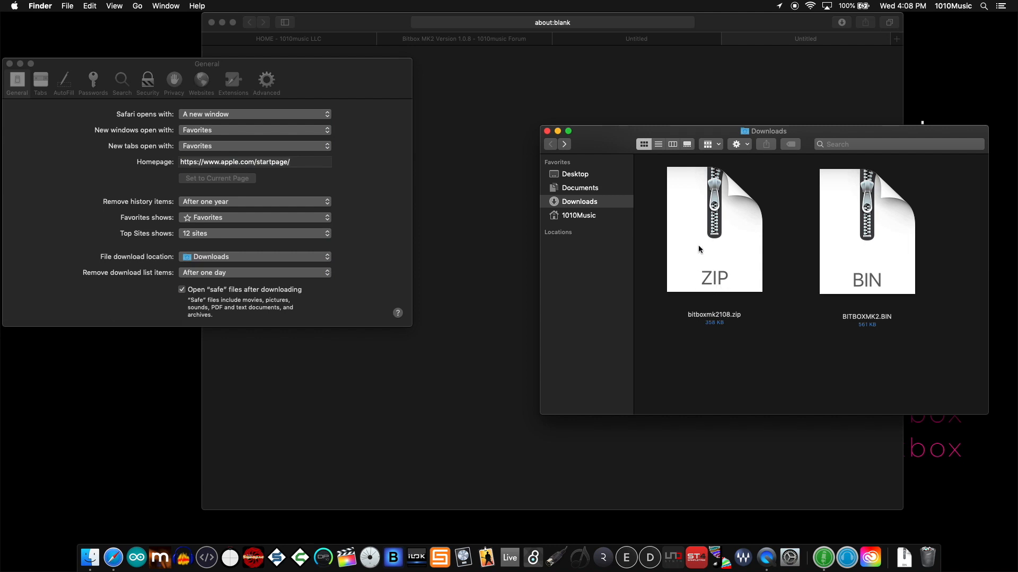
{"action": "mouse_move", "coordinate": [843, 241]}
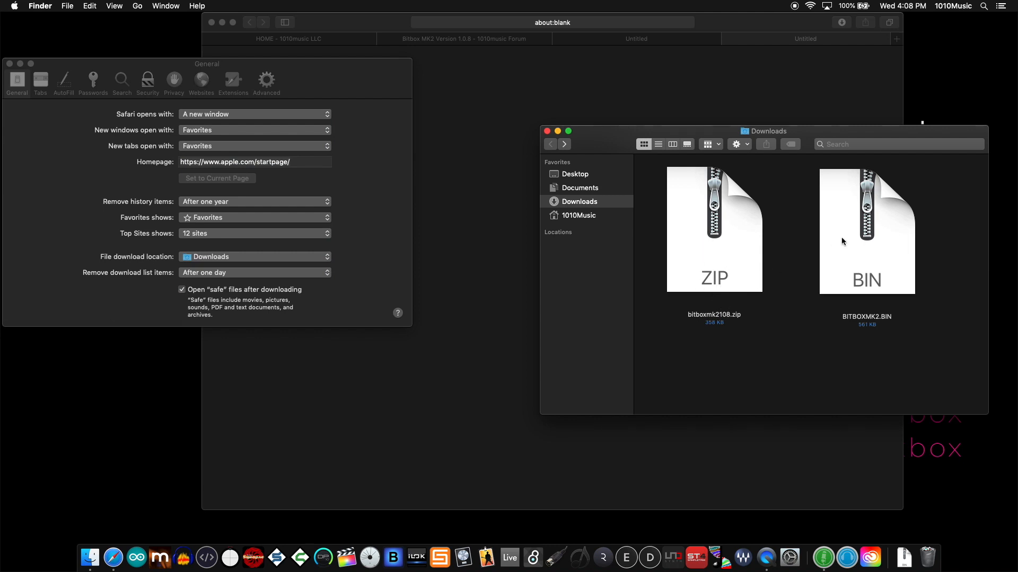
Select BITBOXMK2.BIN beside bitboxmk2108.zip in the Downloads folder
{"action": "left_click", "coordinate": [866, 231]}
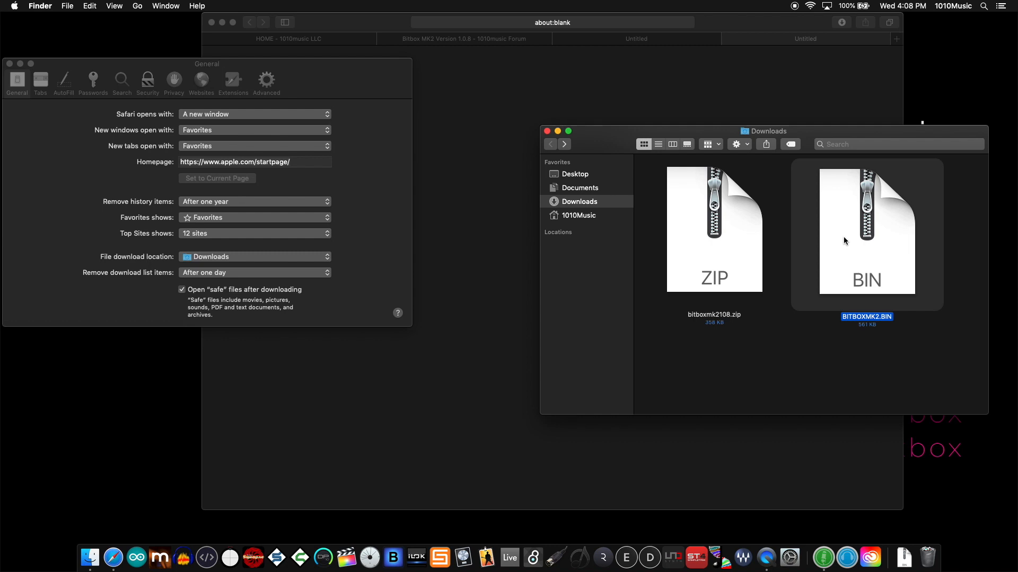
{"action": "mouse_move", "coordinate": [691, 286]}
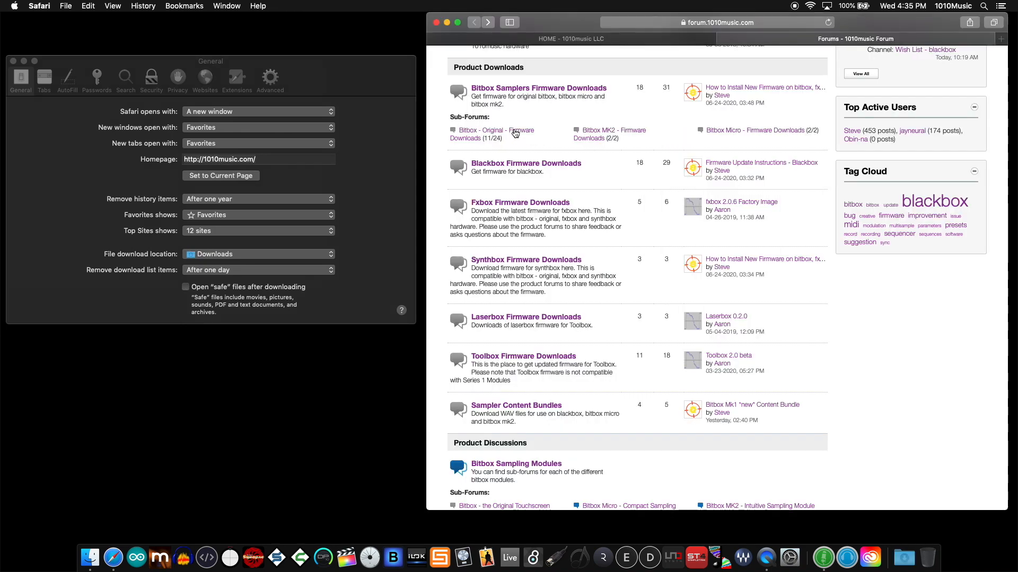
Download Bitbox 3.0 (bitbox303-1.zip) and reveal it in Finder from Safari's downloads list
{"action": "left_click", "coordinate": [494, 134]}
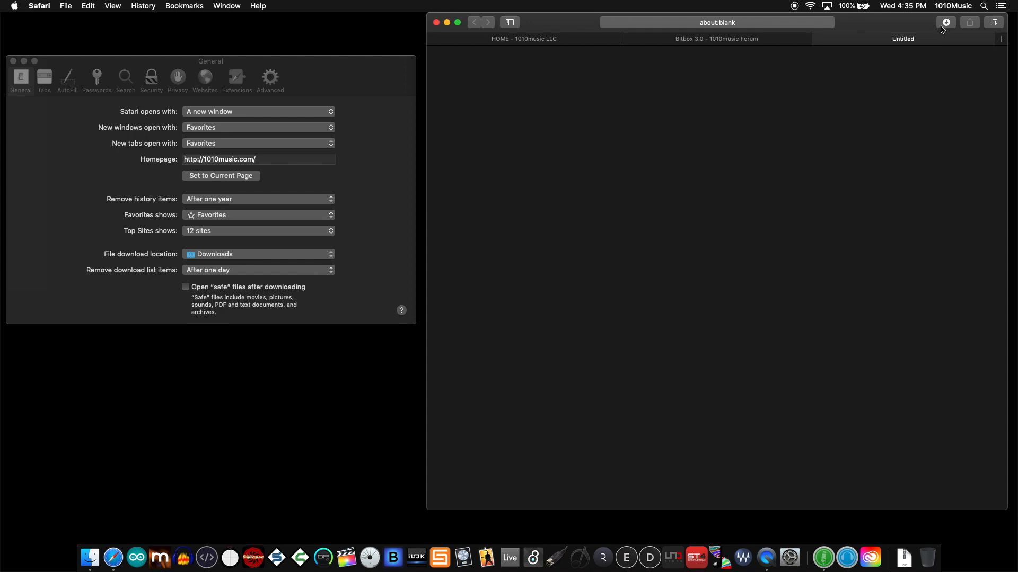
{"action": "left_click", "coordinate": [946, 22]}
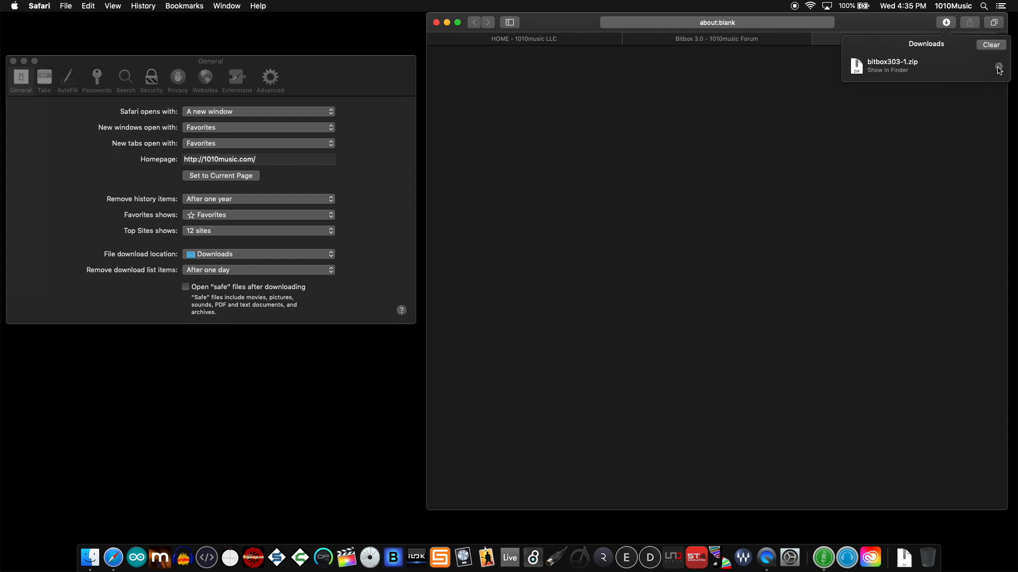
{"action": "left_click", "coordinate": [887, 70]}
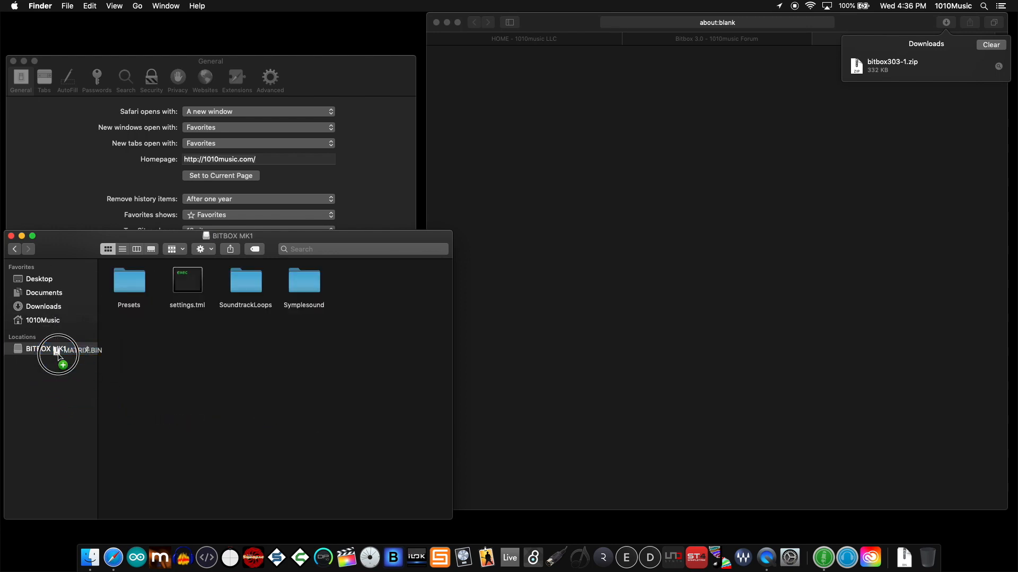
Switch the BITBOX MK1 card to List view to confirm MATRIX.BIN is there
{"action": "left_click", "coordinate": [122, 249]}
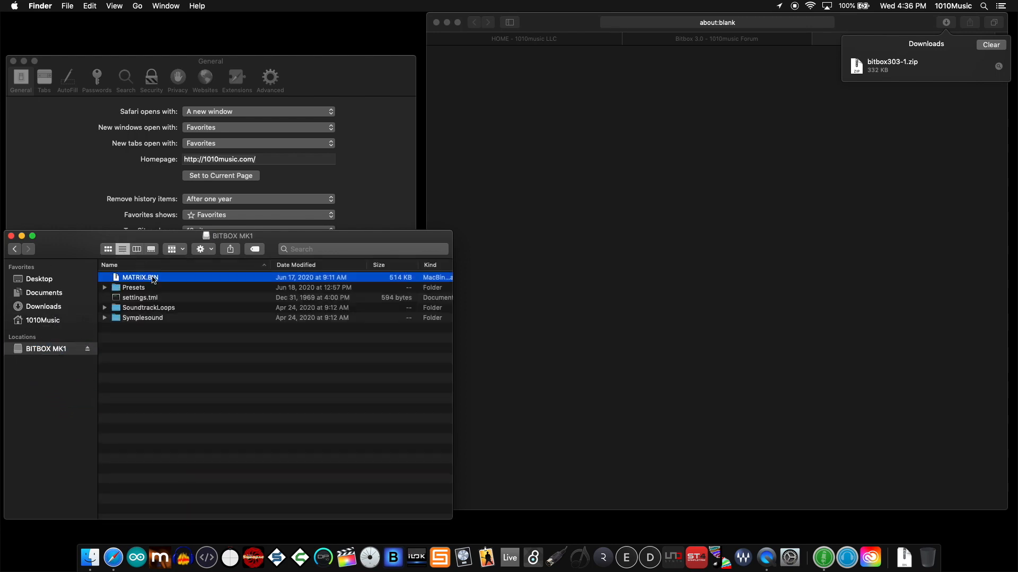